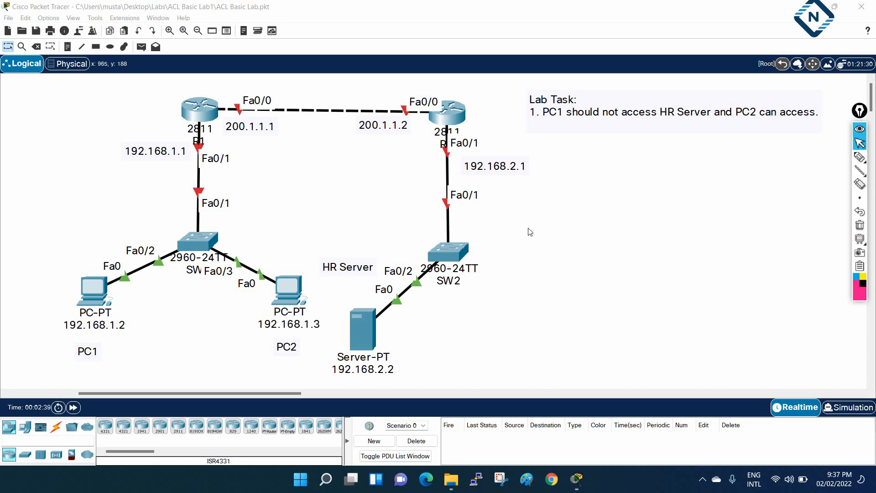
pyautogui.moveTo(681, 121)
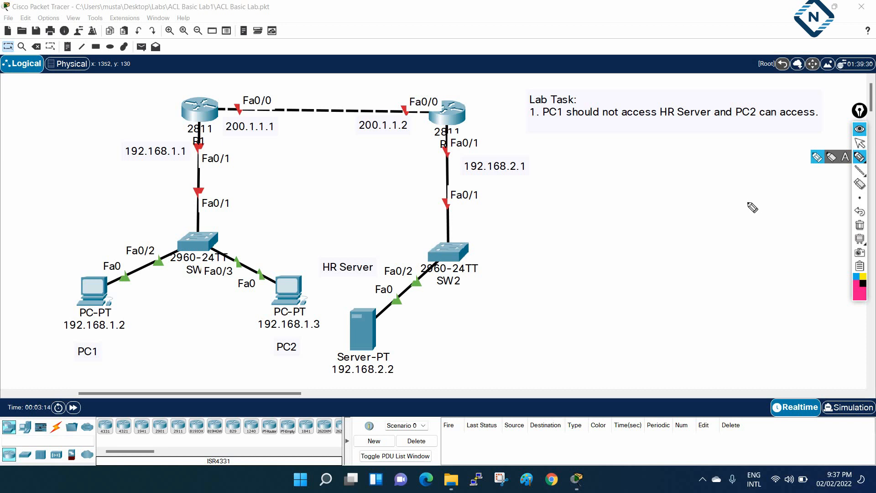
pyautogui.moveTo(574, 150)
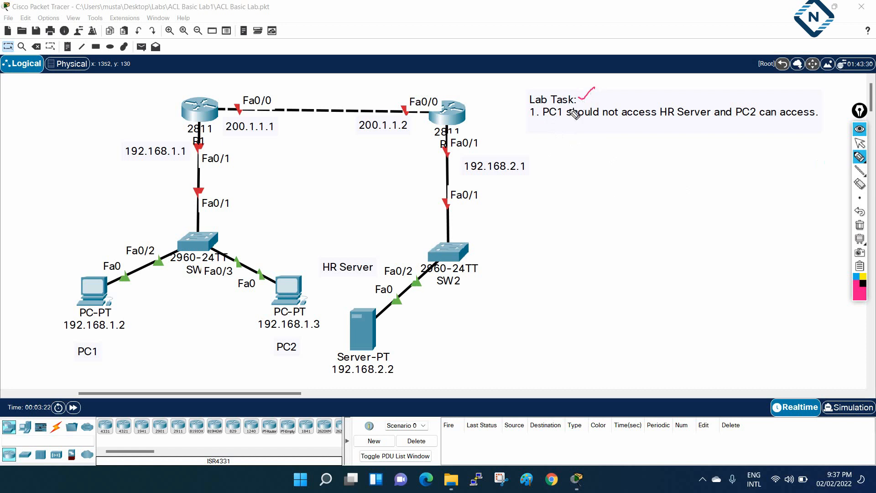
pyautogui.moveTo(551, 128)
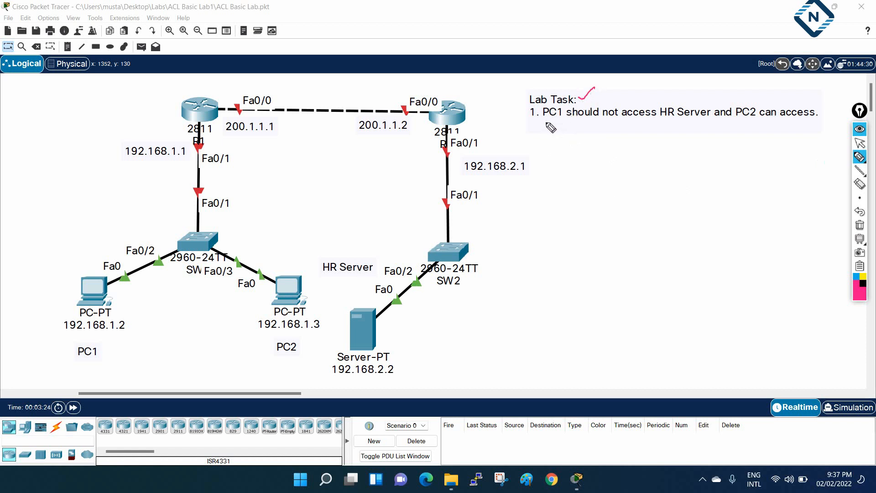
pyautogui.moveTo(668, 125)
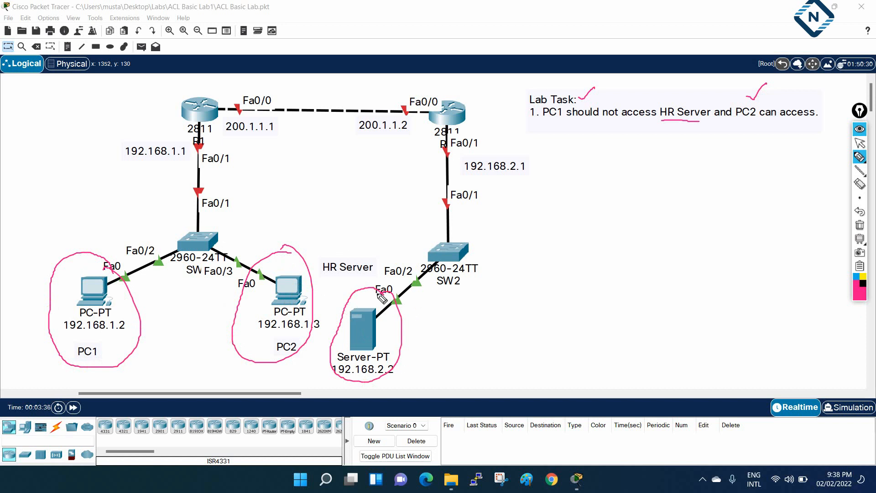
pyautogui.moveTo(461, 189)
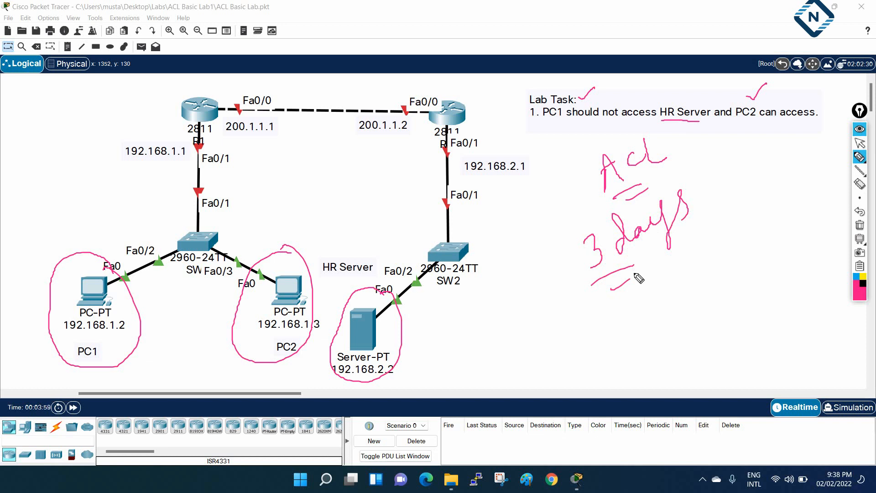
pyautogui.moveTo(860, 225)
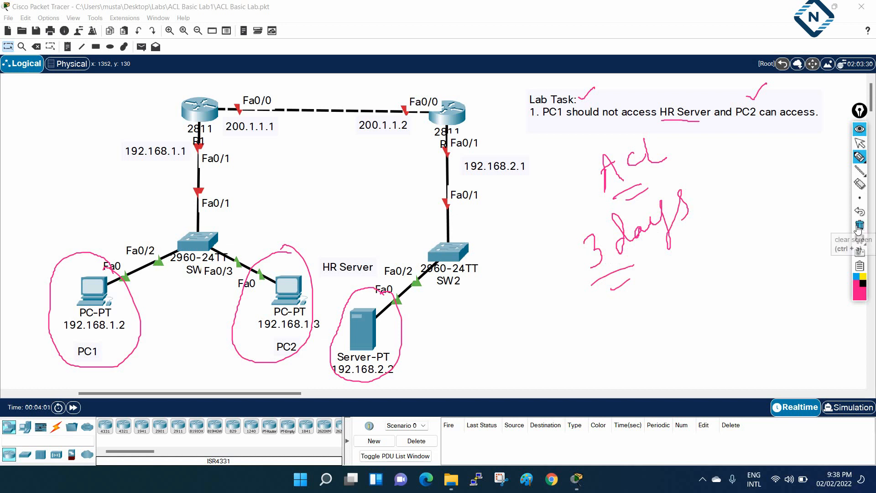
# Clear the earlier pen markings, then clear the sketched PC1/PC2-to-HR Server paths
pyautogui.click(860, 224)
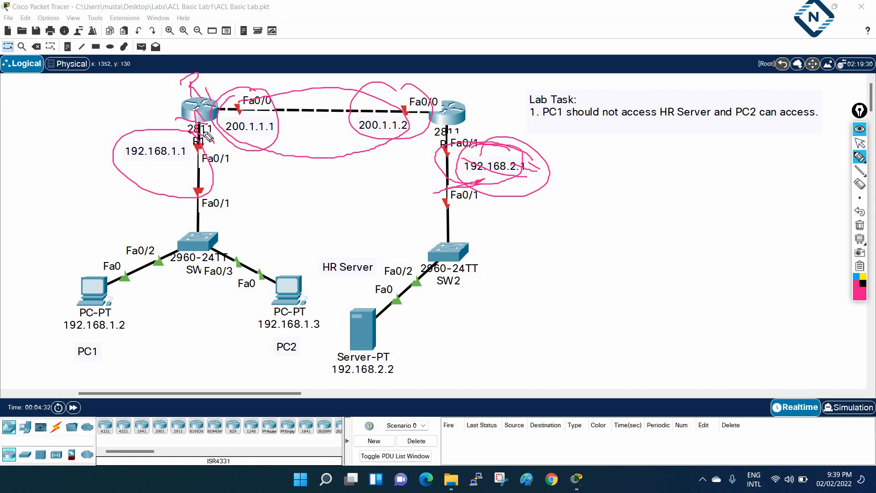
pyautogui.moveTo(79, 122)
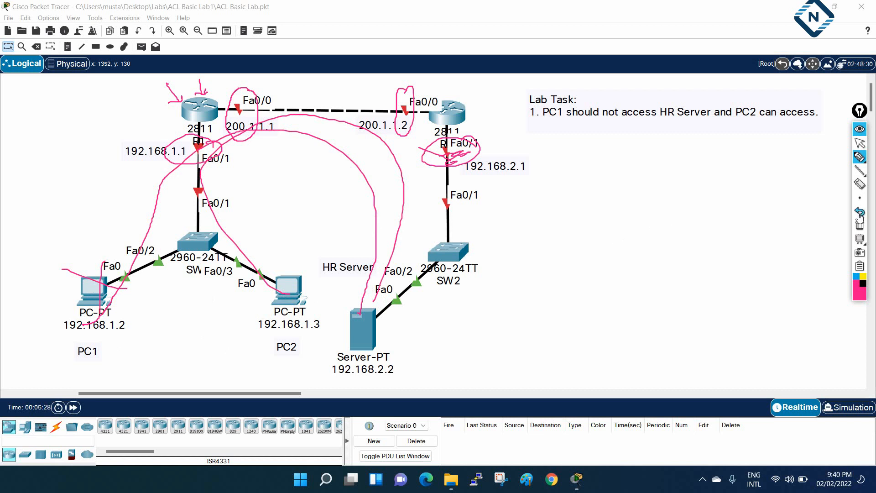
pyautogui.click(860, 224)
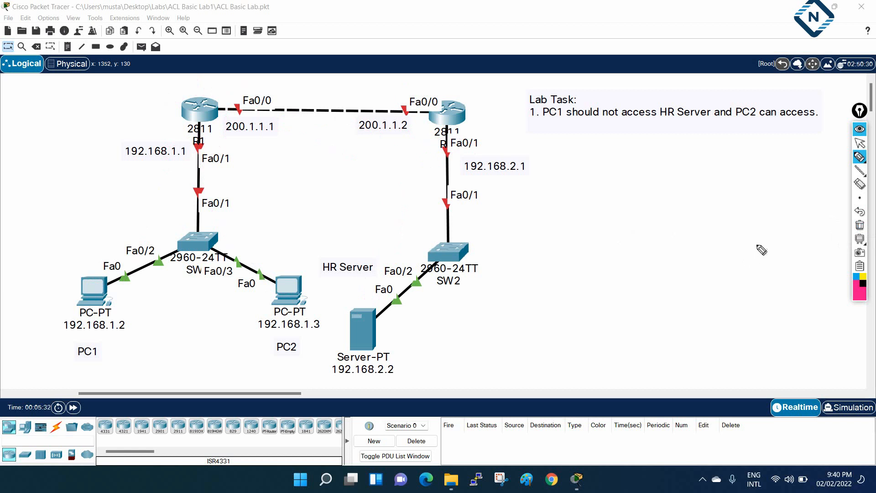
pyautogui.moveTo(345, 332)
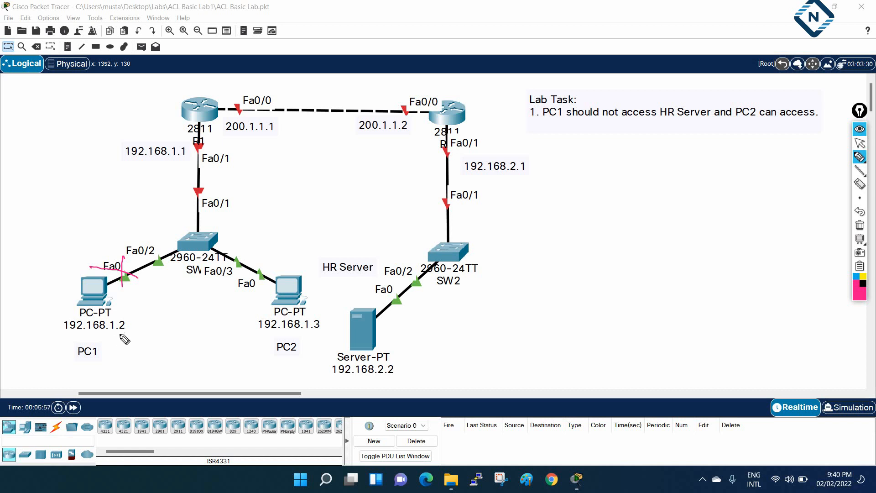
pyautogui.moveTo(115, 352)
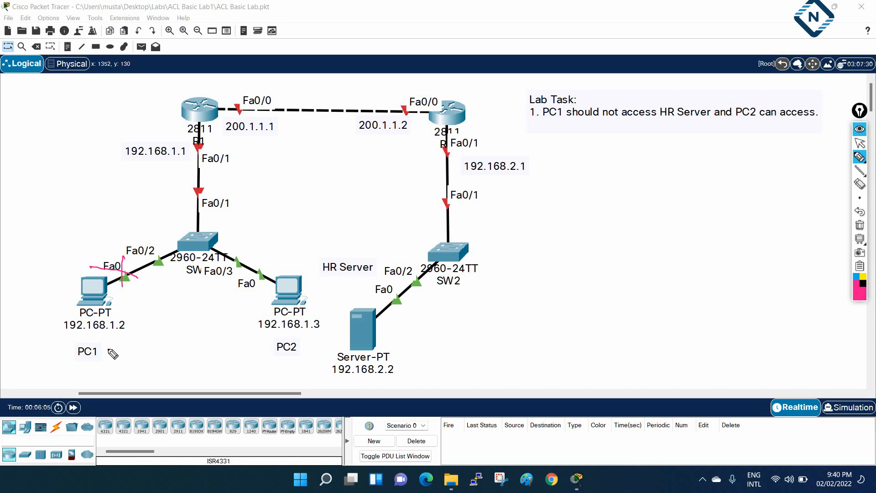
pyautogui.moveTo(128, 325)
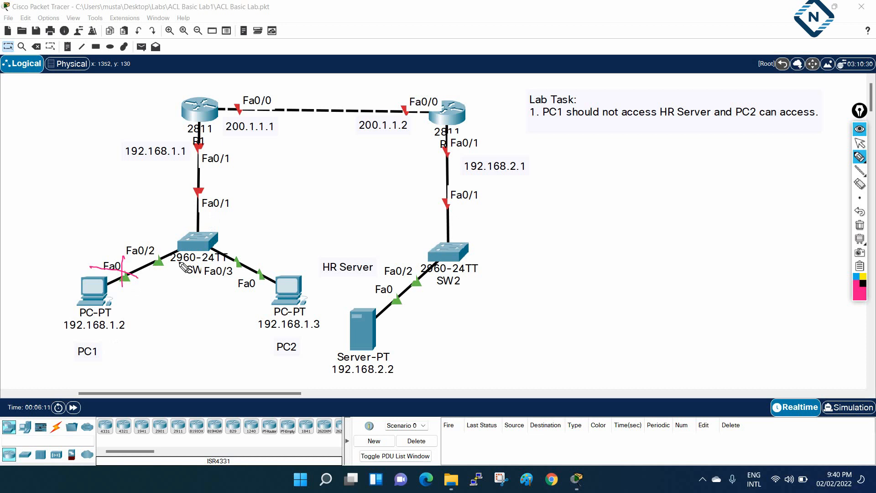
pyautogui.moveTo(860, 225)
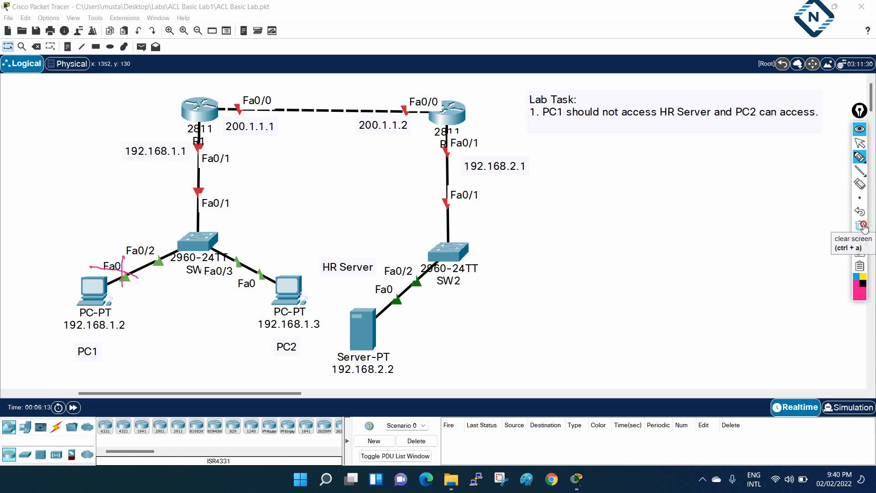